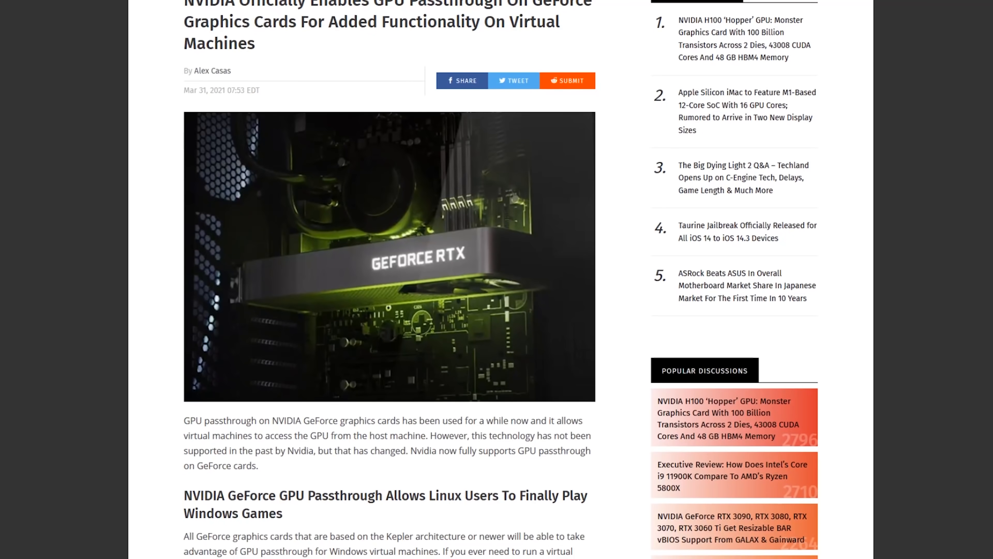
{"action": "scroll", "scroll_direction": "down", "scroll_amount": 3}
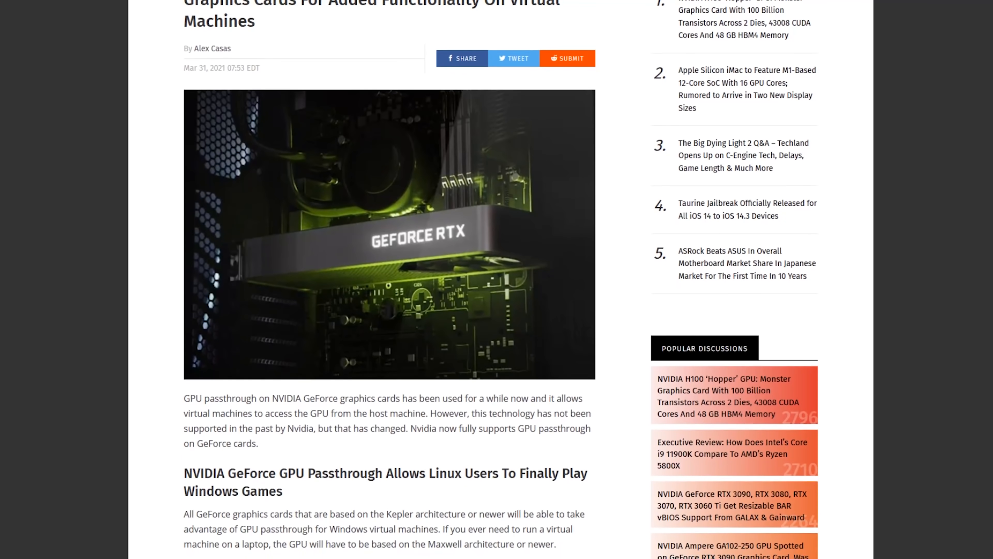
{"action": "scroll", "scroll_direction": "down", "scroll_amount": 3}
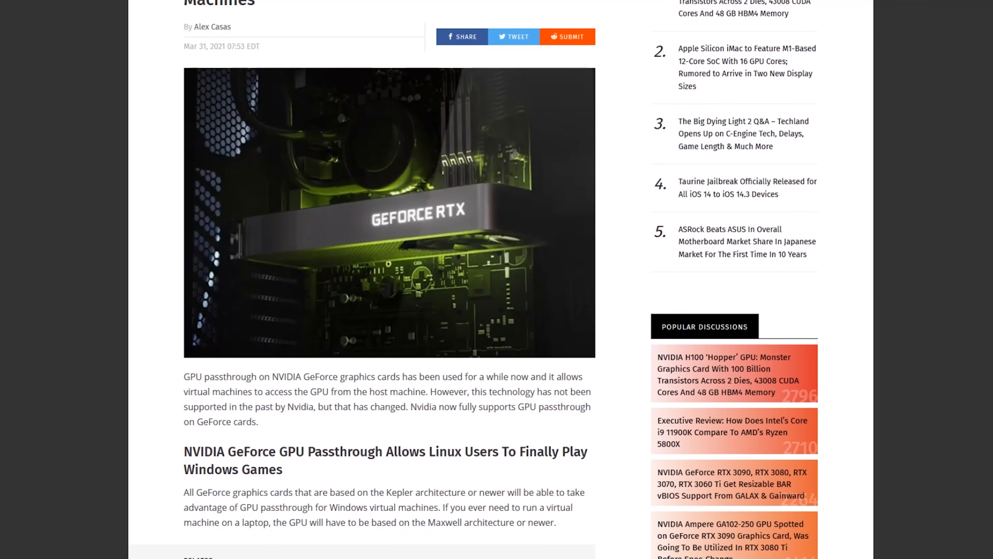